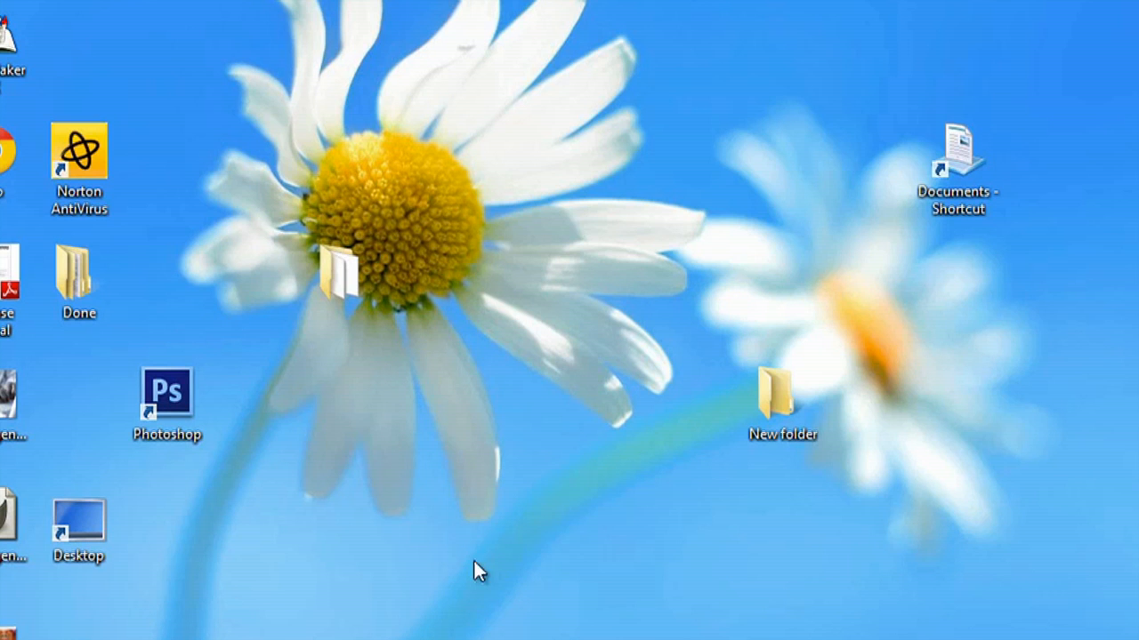
pyautogui.moveTo(395, 218)
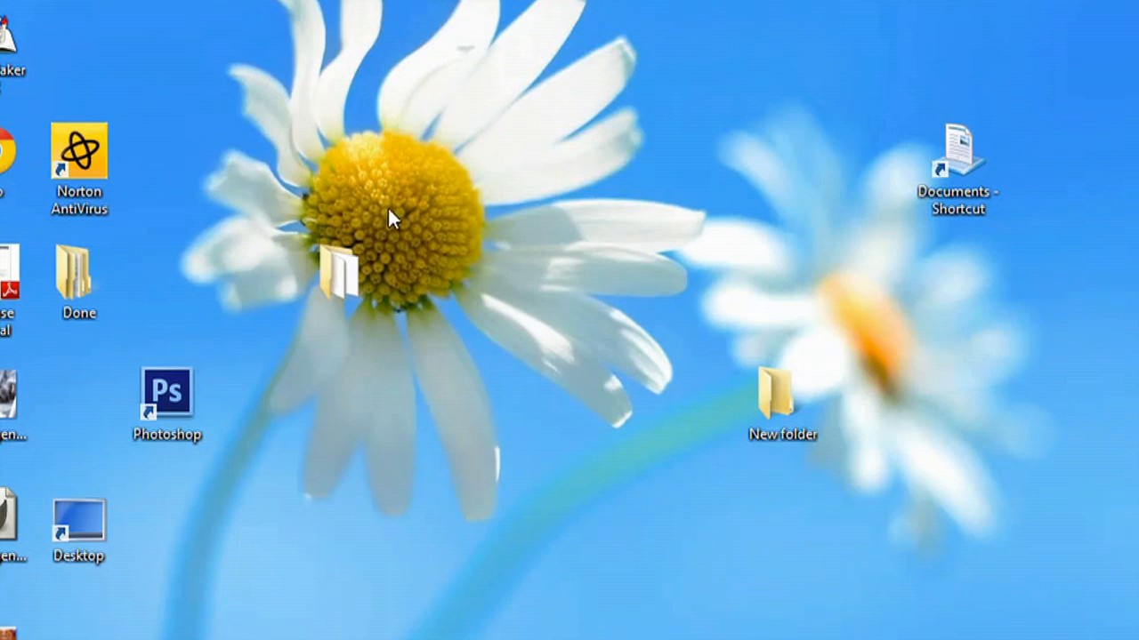
pyautogui.moveTo(381, 229)
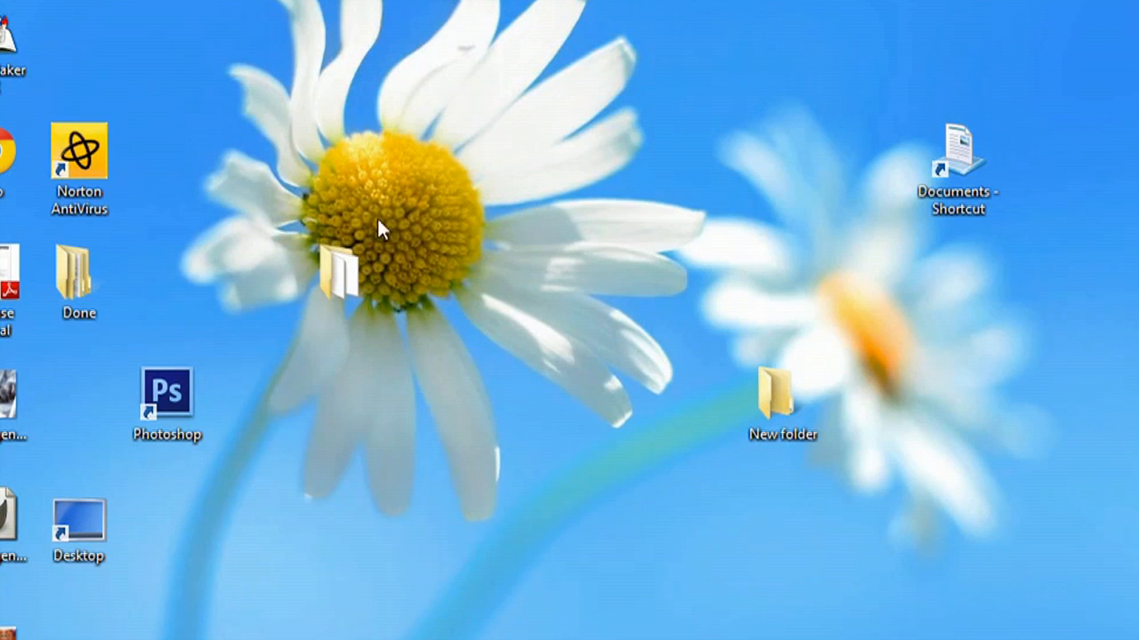
pyautogui.moveTo(717, 384)
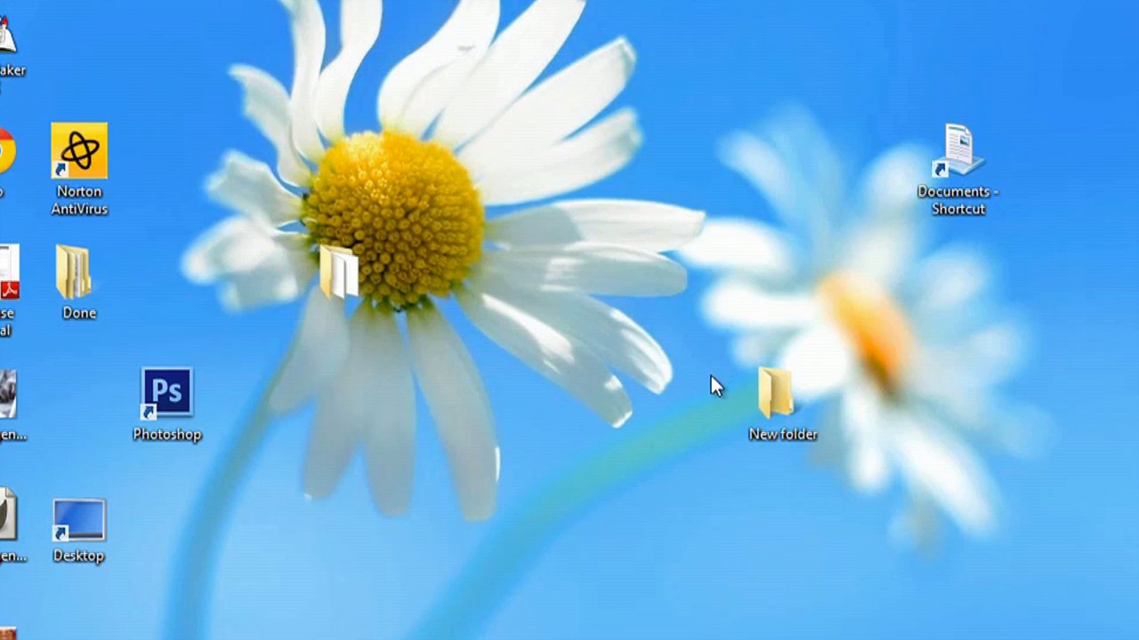
# Step: Search the Start screen apps for 'char' to find and launch Character Map
pyautogui.click(783, 406)
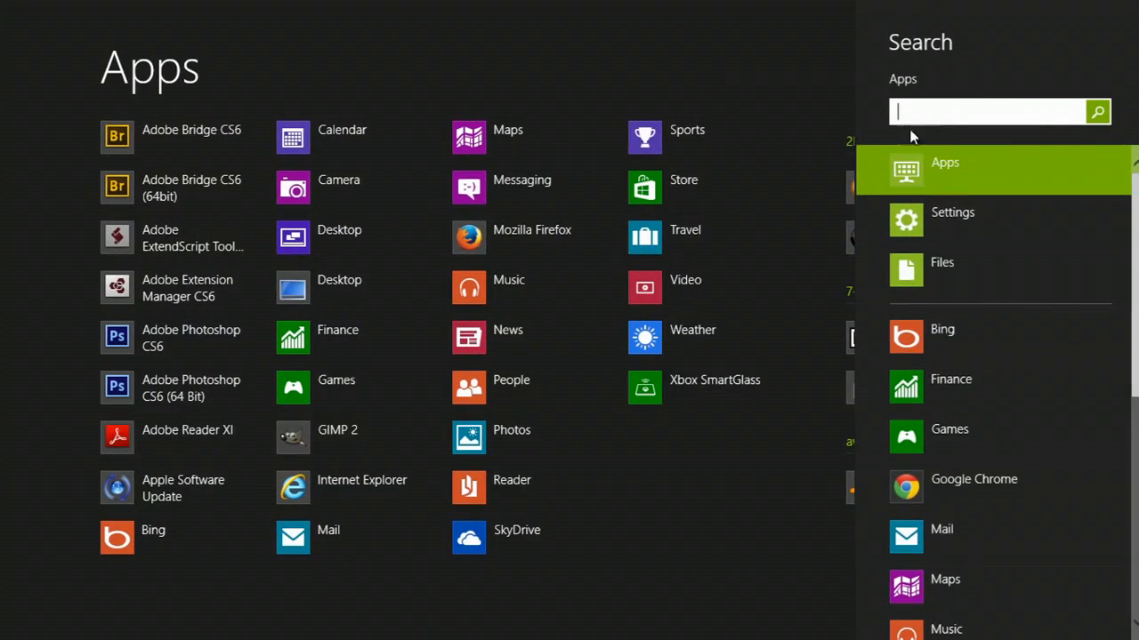
pyautogui.write('cha')
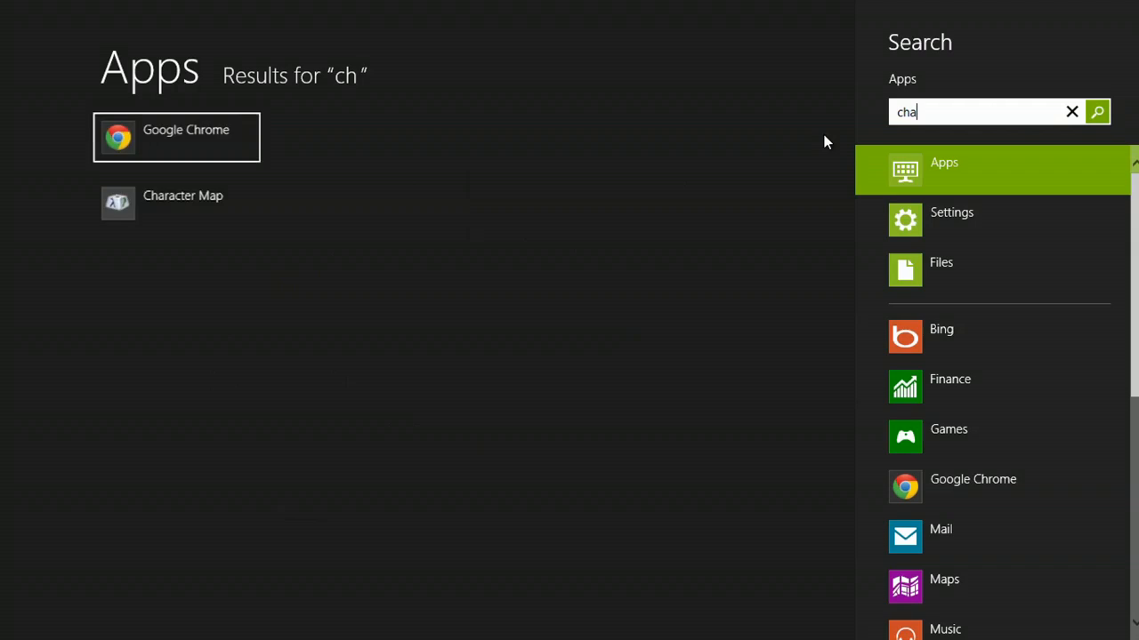
pyautogui.write('r')
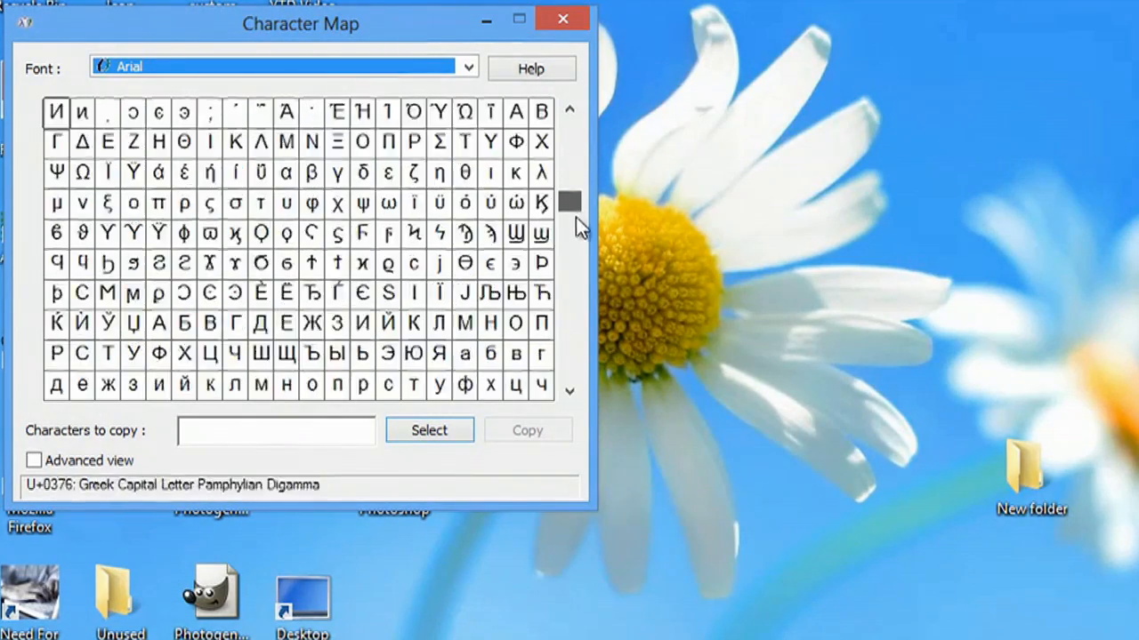
# Step: Scroll the Arial character grid toward the Four-Per-Em Space (U+2005)
pyautogui.scroll(-3)
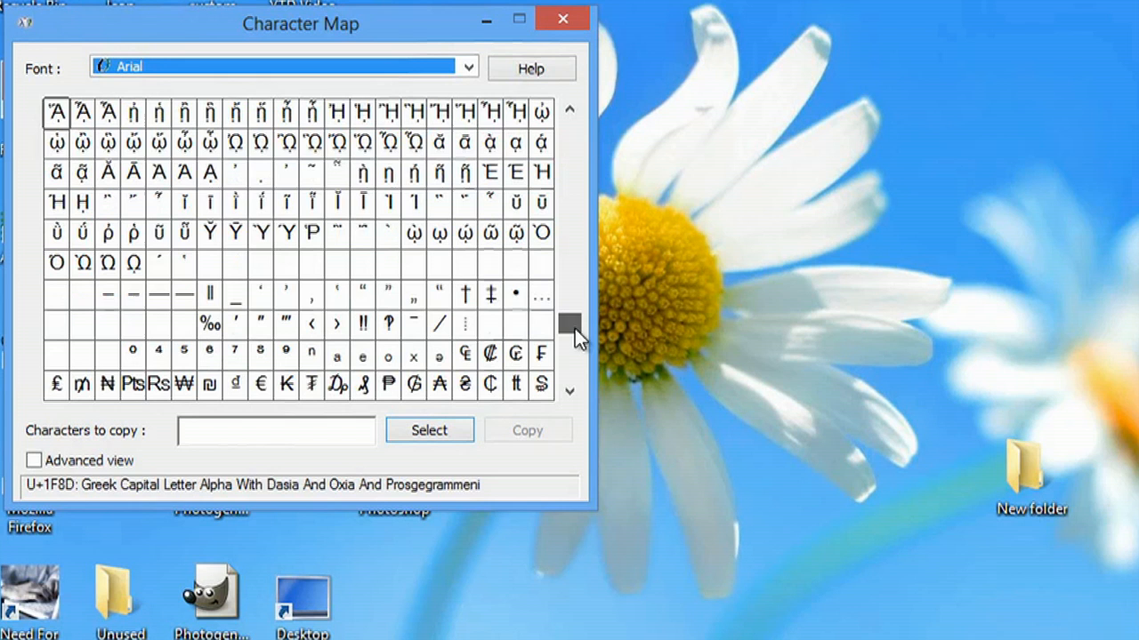
pyautogui.moveTo(399, 270)
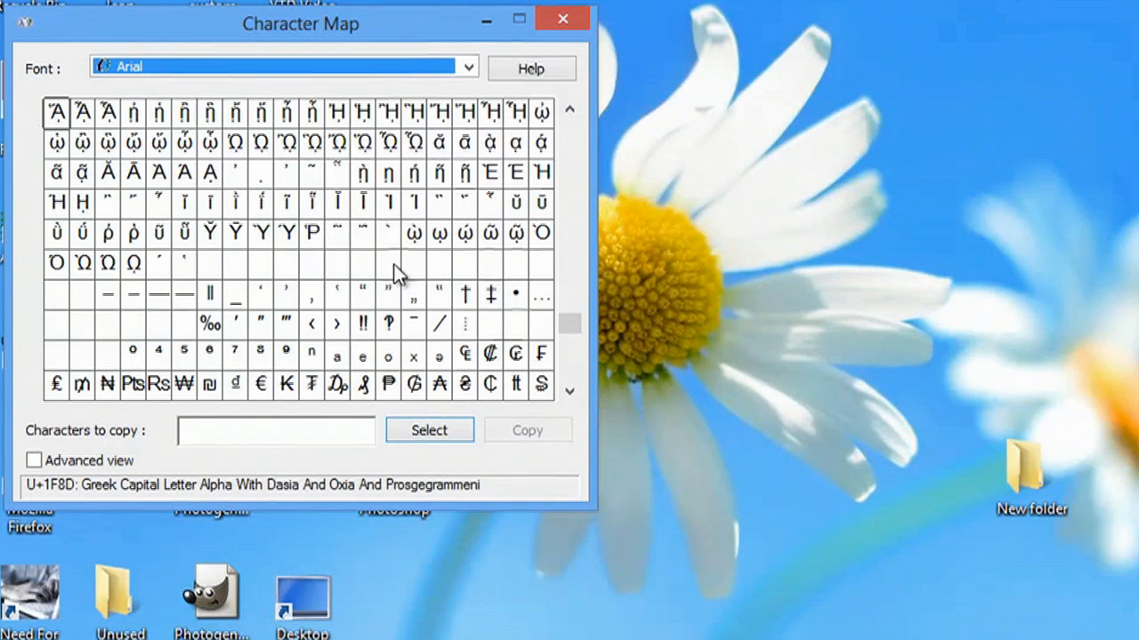
pyautogui.moveTo(388, 267)
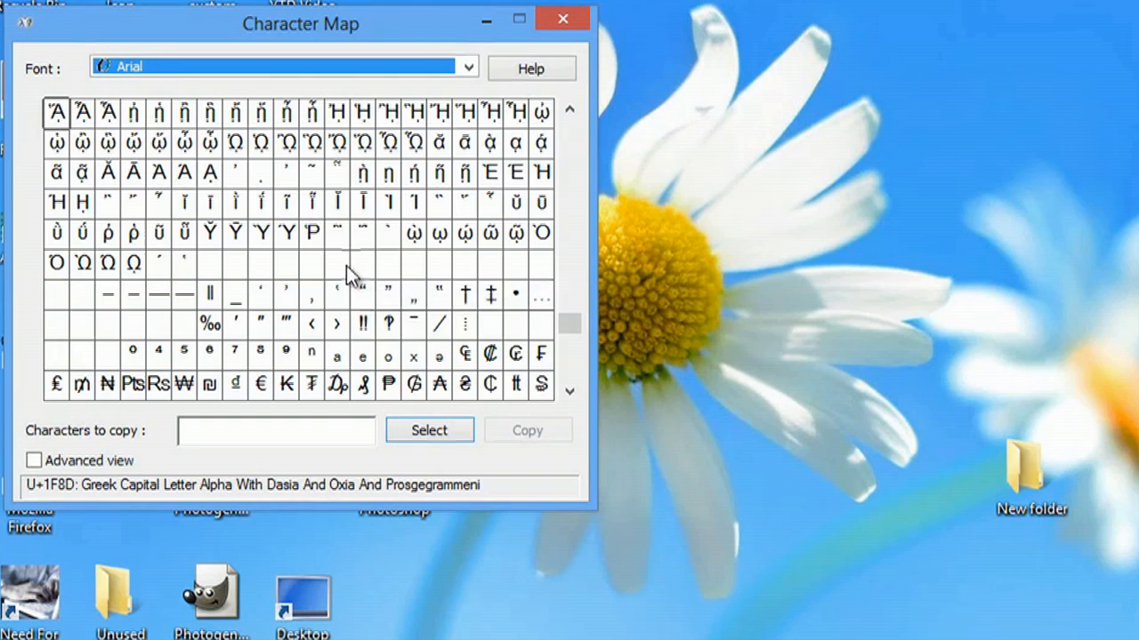
pyautogui.moveTo(338, 294)
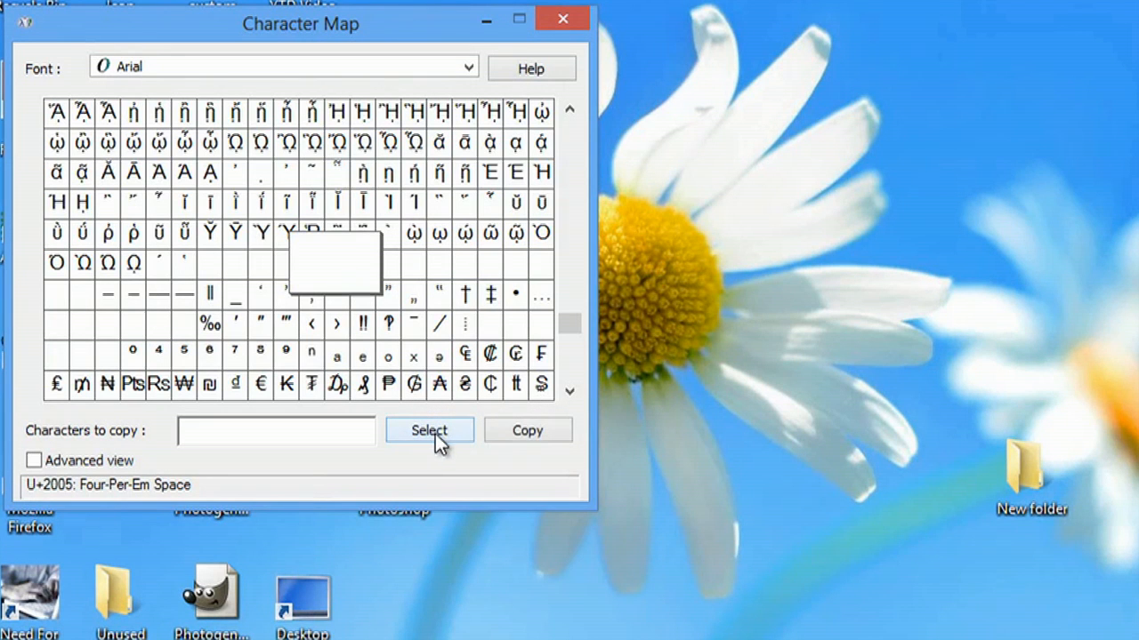
pyautogui.moveTo(527, 436)
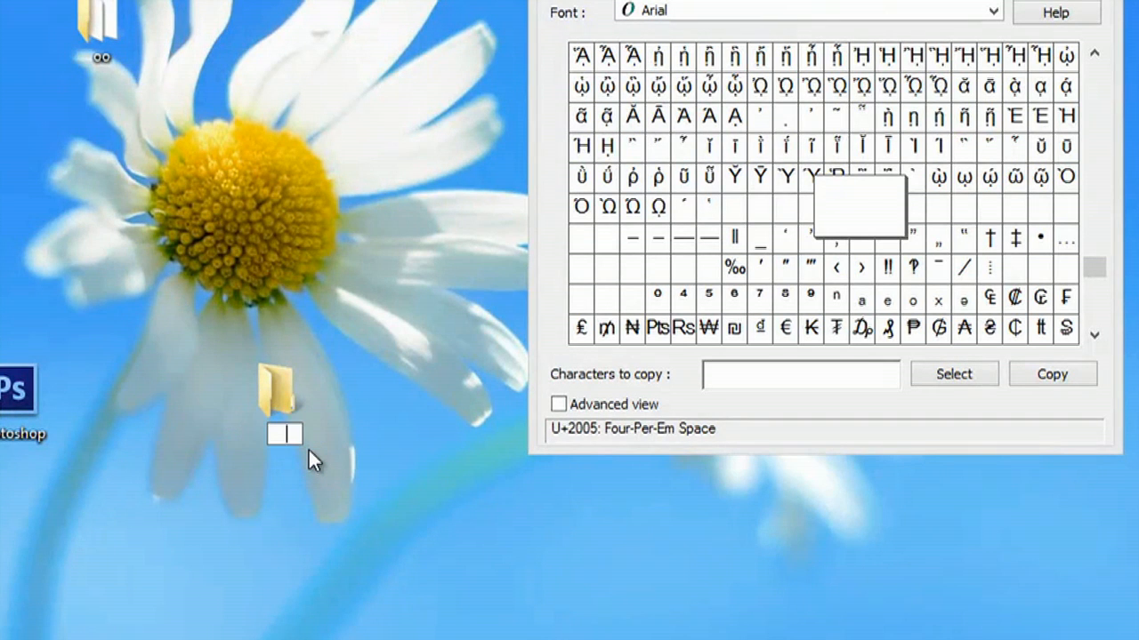
# Step: Finish renaming the desktop folder with the blank name and confirm its icon shows no name
pyautogui.click(283, 402)
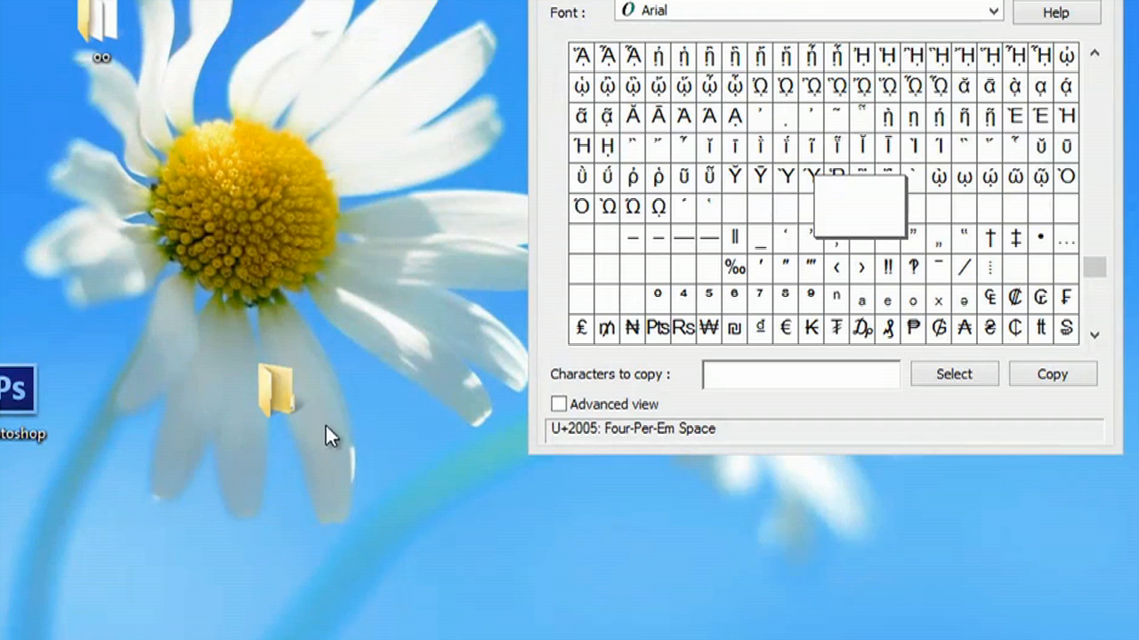
pyautogui.click(283, 391)
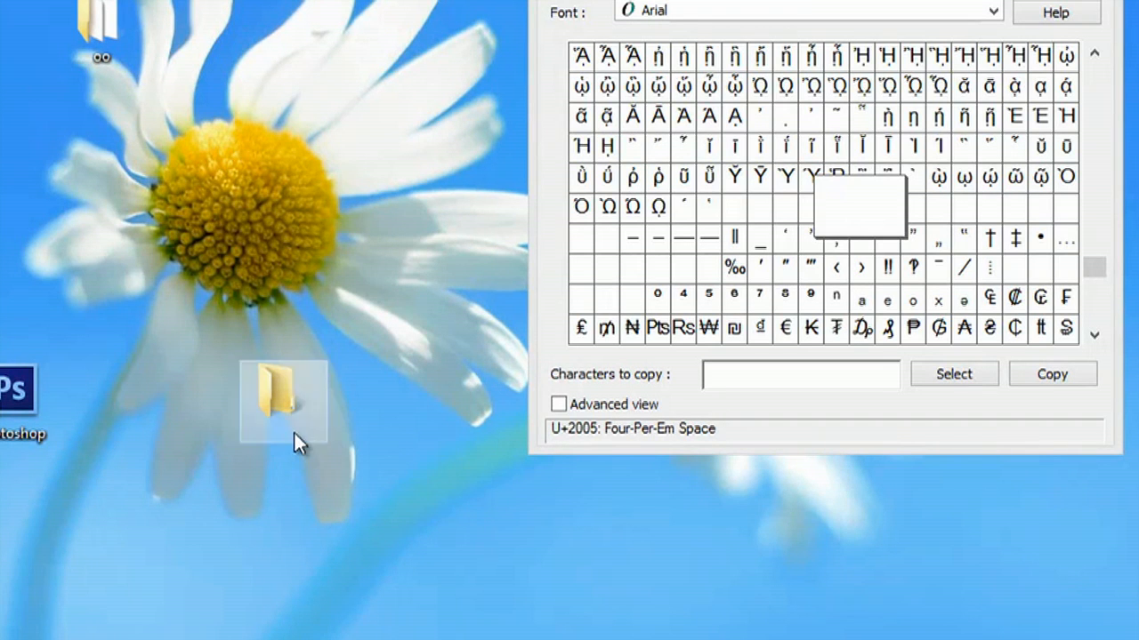